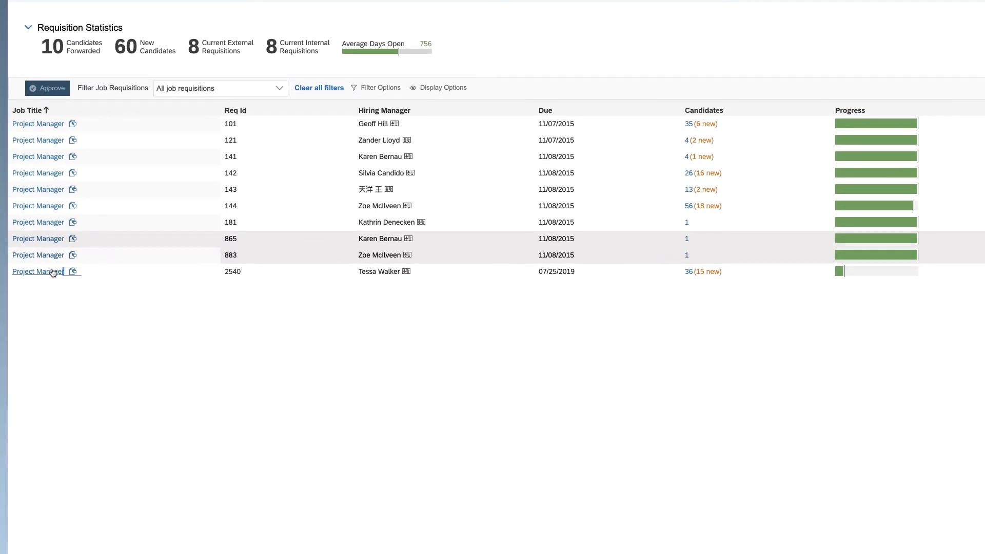
Open the Project Manager job requisition 2540 from the Job Requisitions list
{"action": "left_click", "coordinate": [37, 271]}
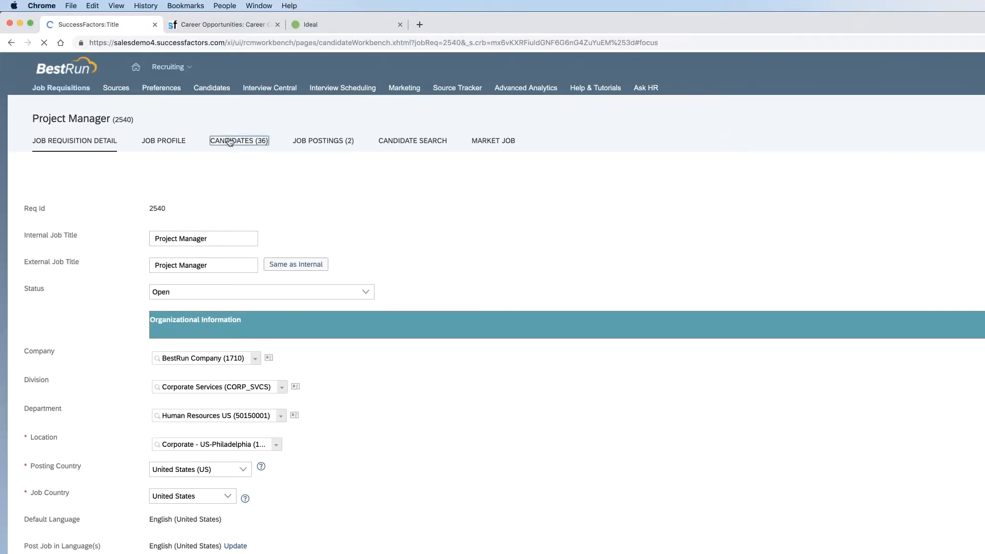
Show the requisition's 24 active candidates and bring the Ideal Grade and Report Card columns into view
{"action": "left_click", "coordinate": [238, 140]}
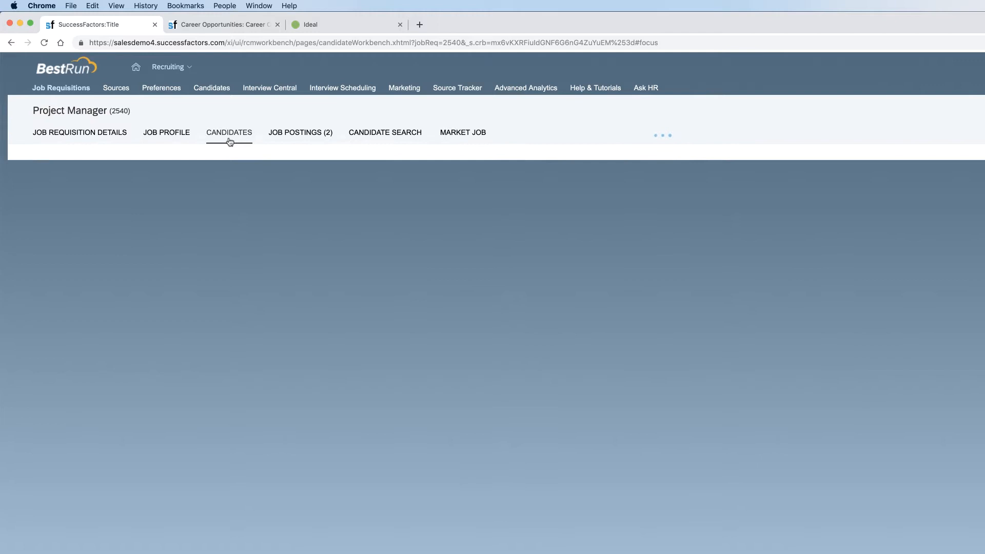
{"action": "left_click", "coordinate": [229, 132]}
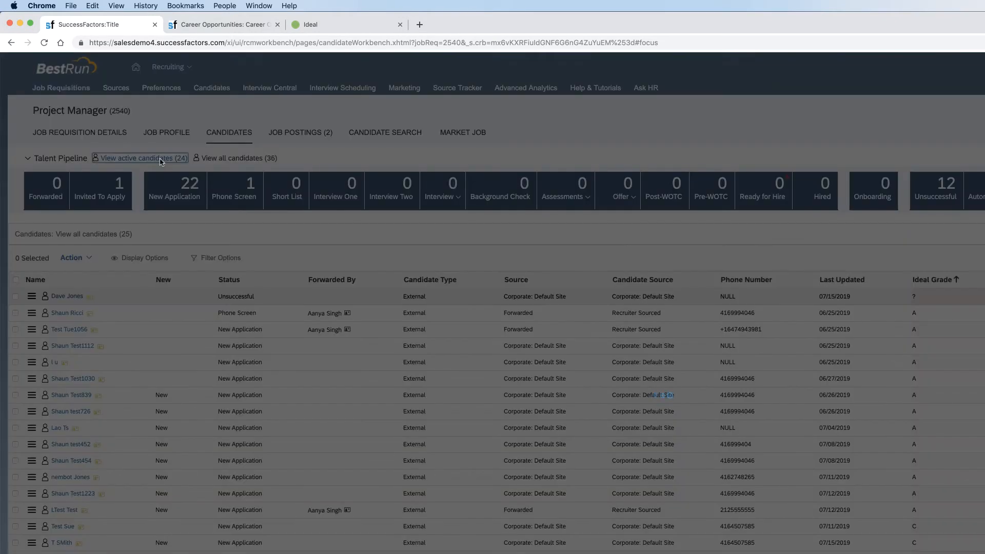
{"action": "left_click", "coordinate": [143, 157]}
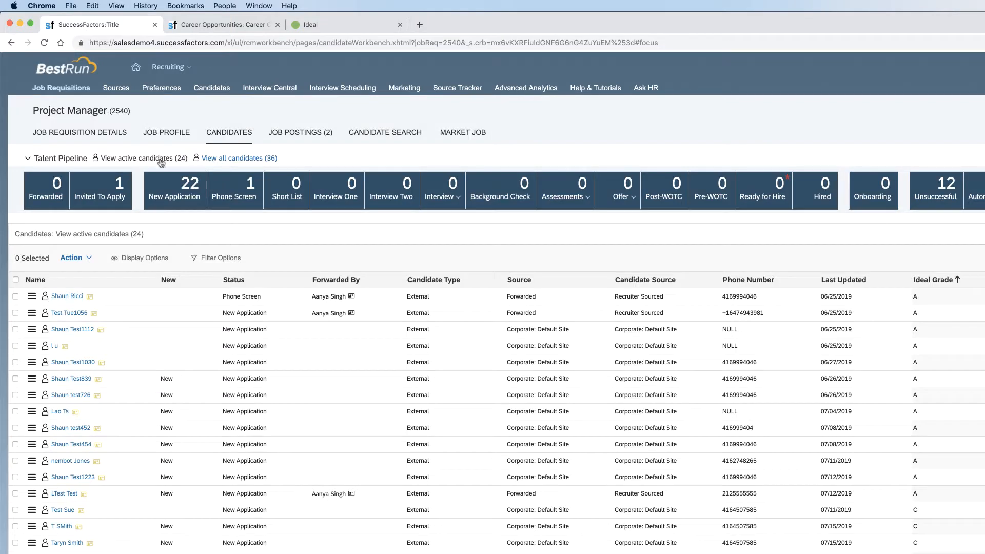
{"action": "scroll", "scroll_direction": "down", "scroll_amount": 3}
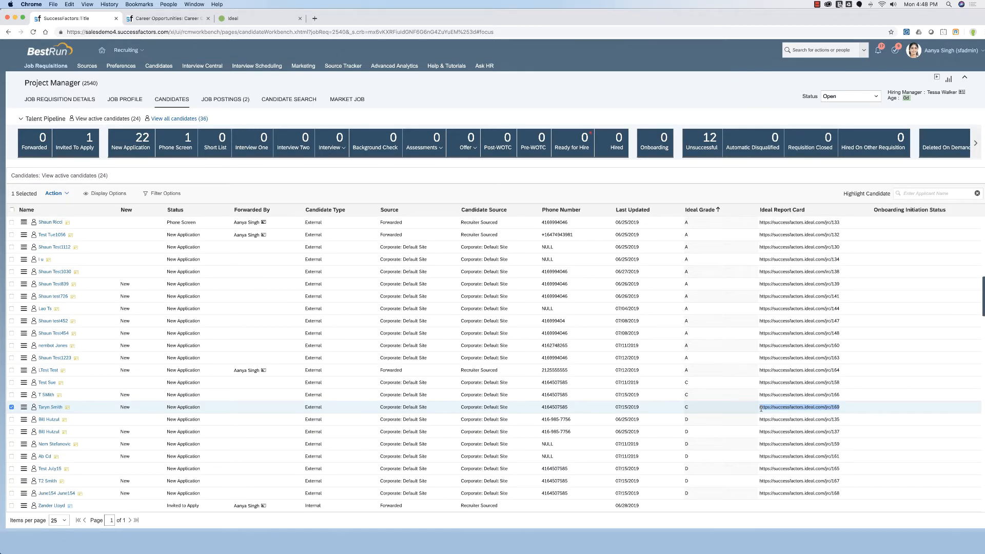
{"action": "left_click", "coordinate": [797, 407]}
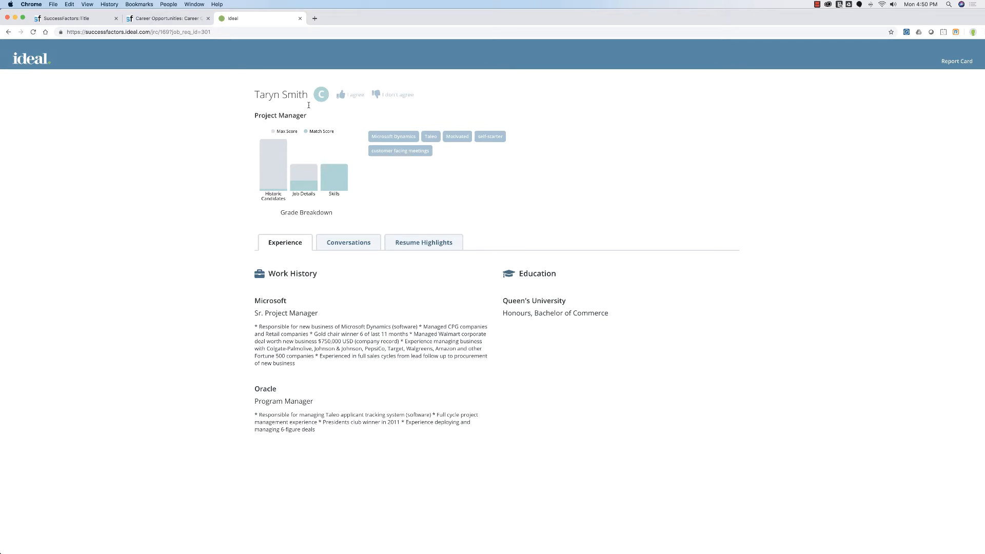
{"action": "mouse_move", "coordinate": [308, 106]}
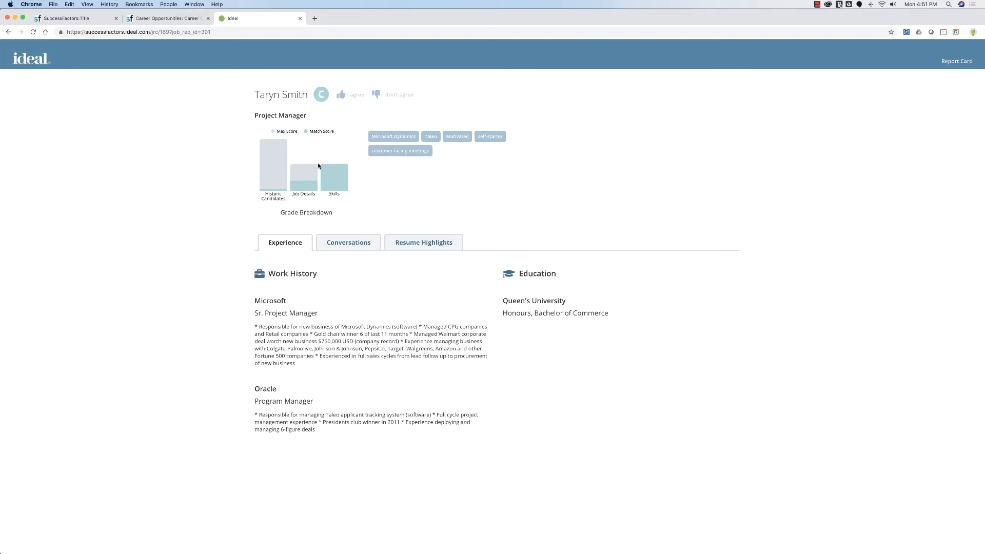
{"action": "mouse_move", "coordinate": [292, 166]}
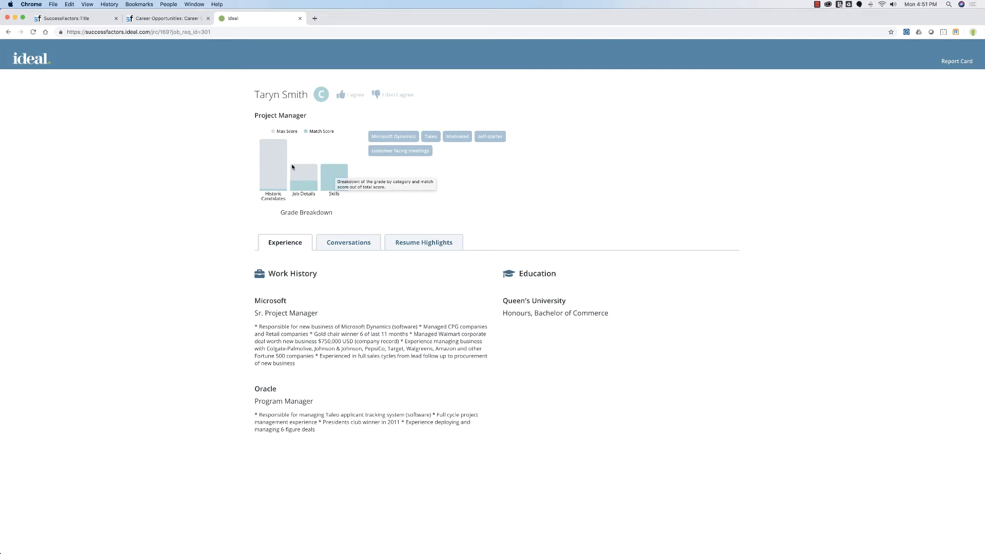
{"action": "mouse_move", "coordinate": [303, 176]}
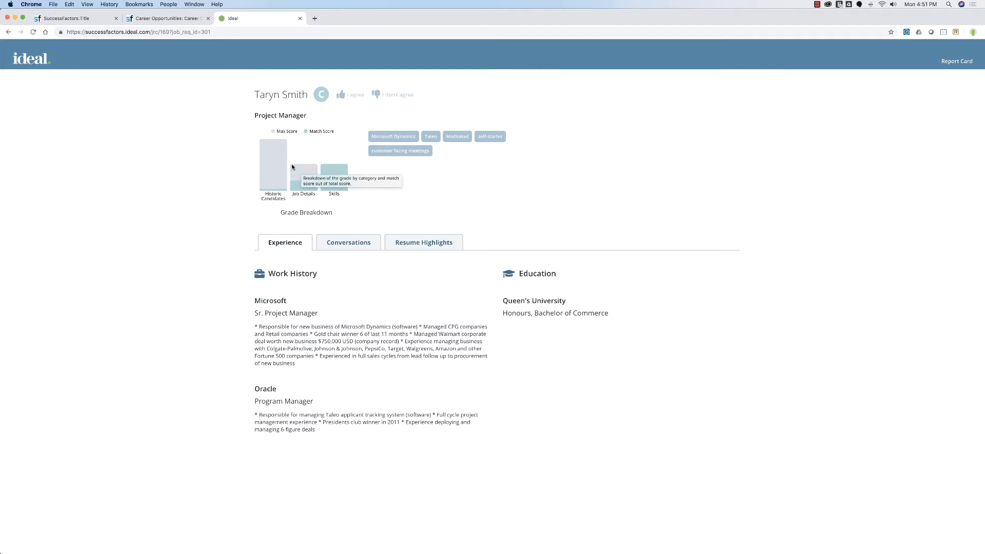
{"action": "mouse_move", "coordinate": [262, 164]}
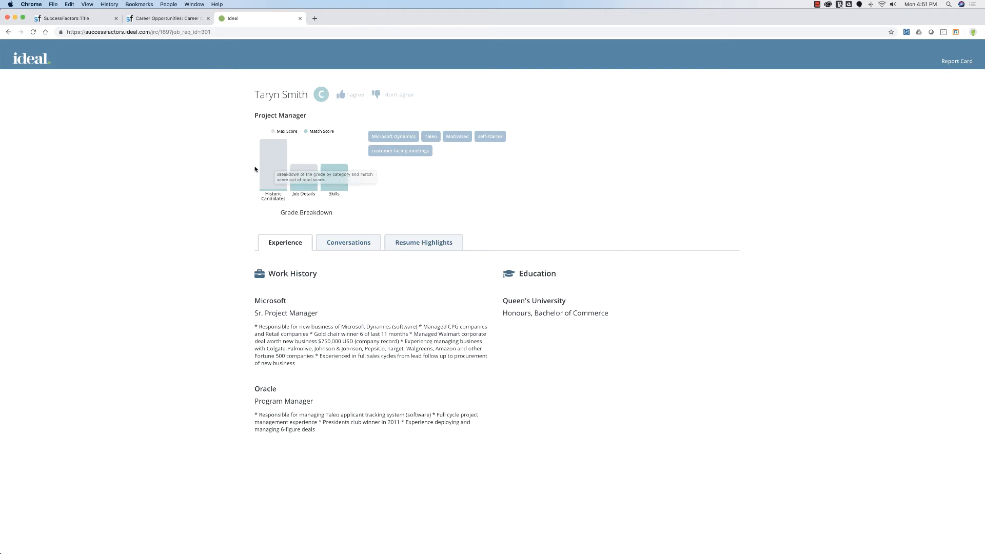
{"action": "mouse_move", "coordinate": [210, 196]}
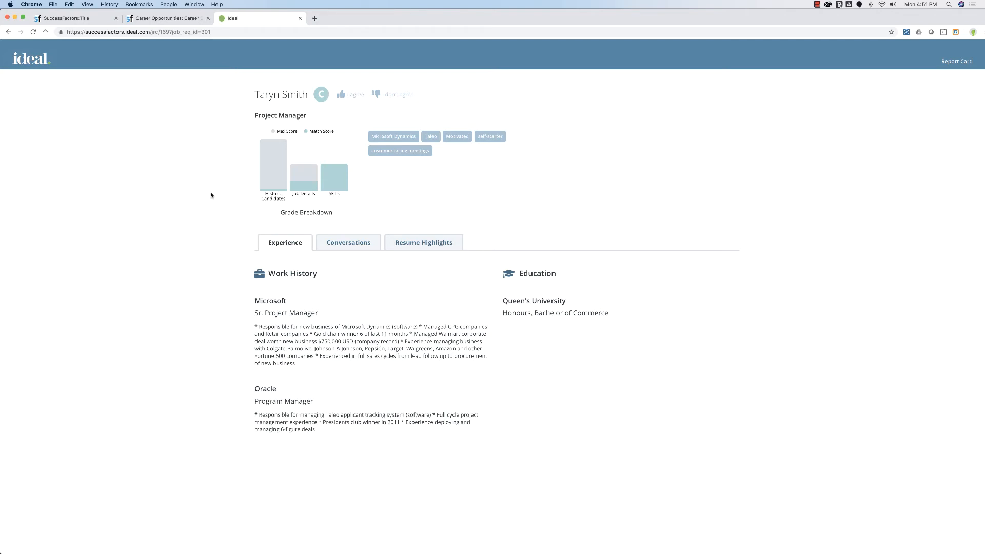
{"action": "mouse_move", "coordinate": [216, 211]}
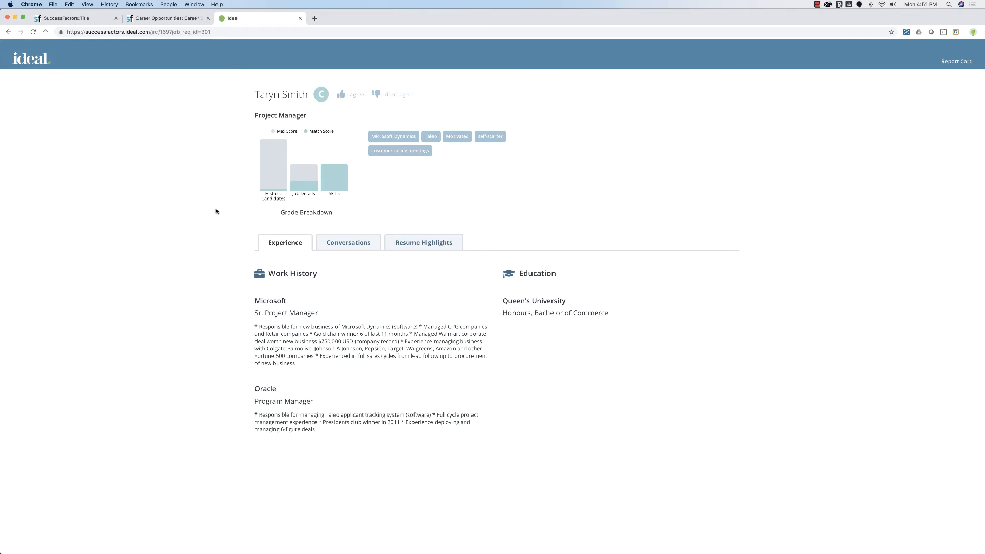
{"action": "mouse_move", "coordinate": [243, 298]}
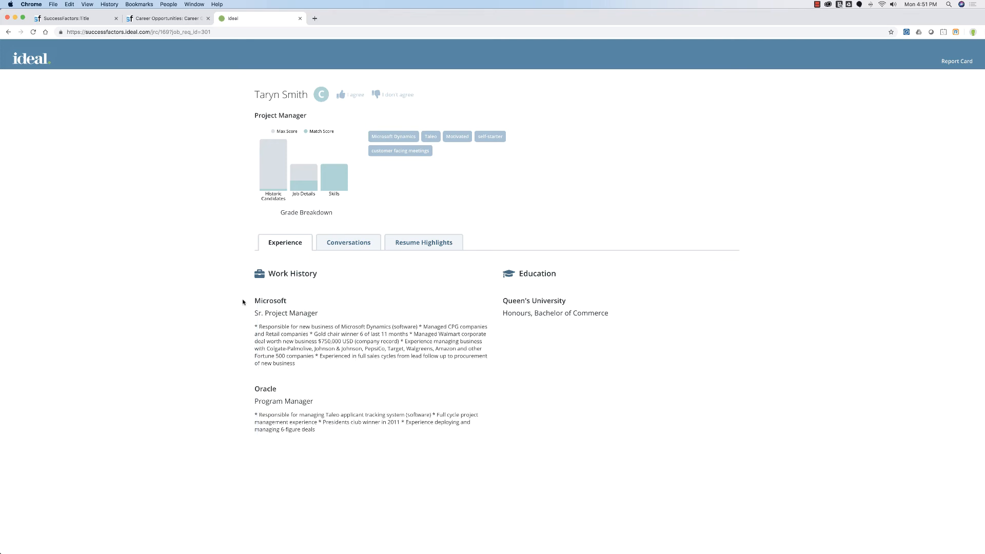
{"action": "mouse_move", "coordinate": [252, 354]}
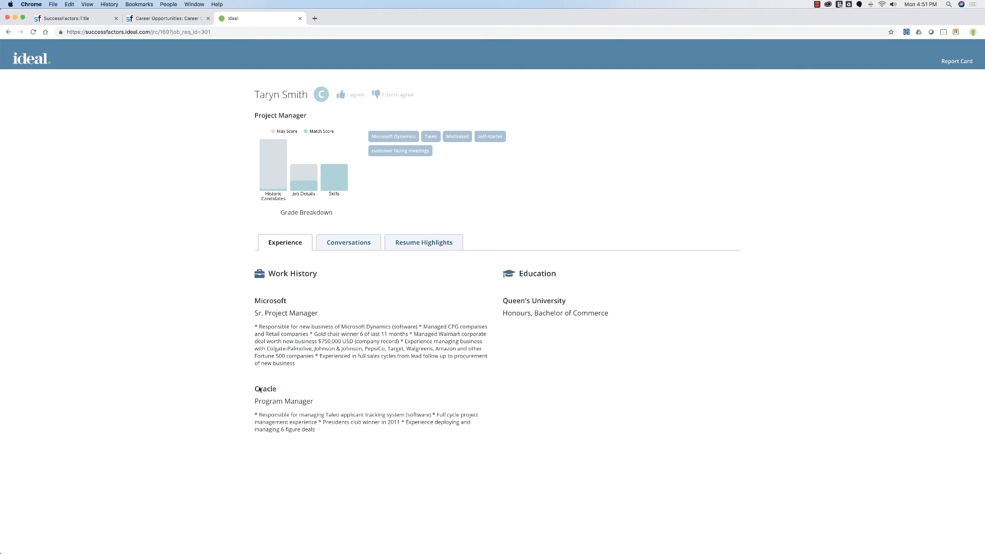
{"action": "mouse_move", "coordinate": [299, 370]}
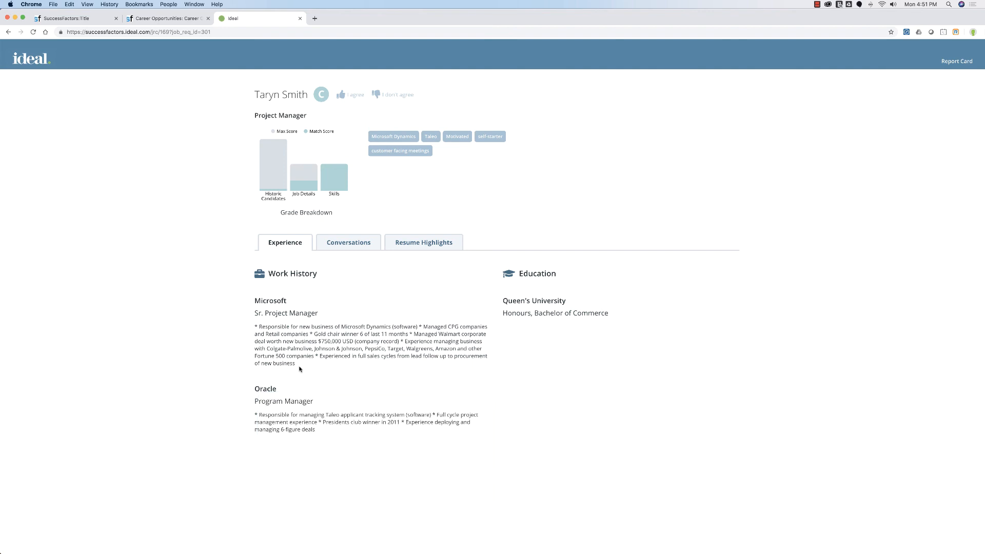